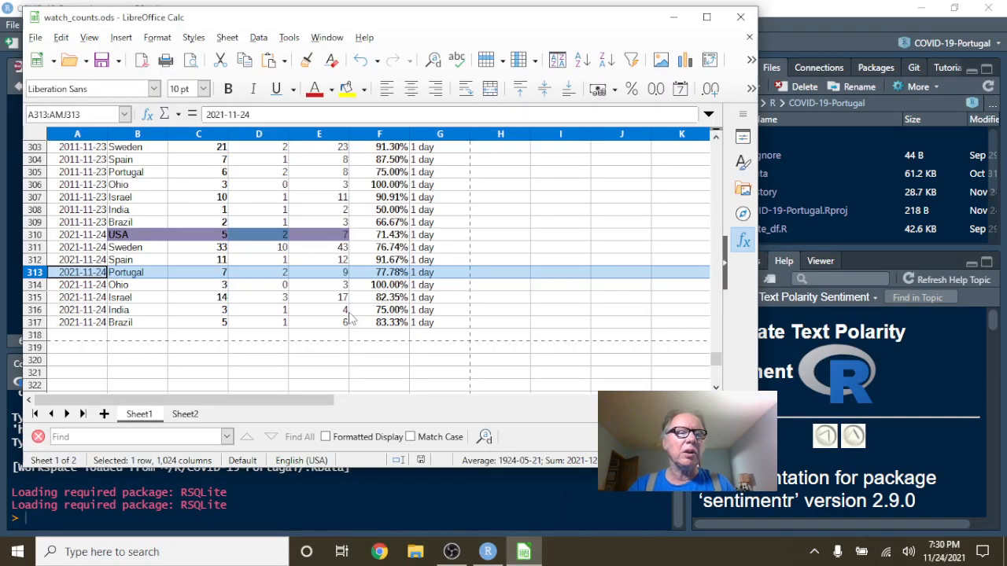
# - Switch from the Calc sheet to RStudio and knit Portugal_covid-19.Rmd to HTML
pyautogui.click(481, 550)
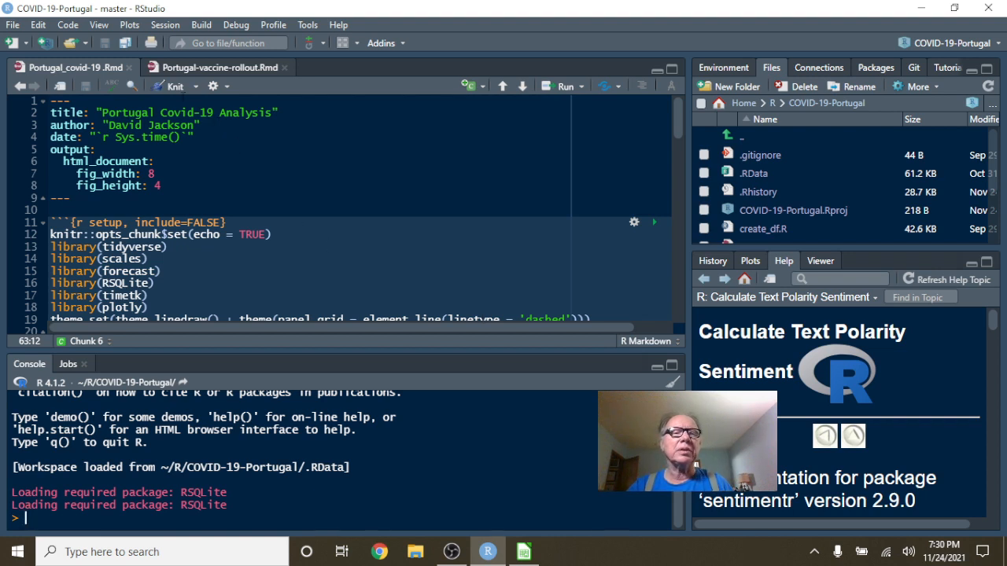
pyautogui.click(164, 86)
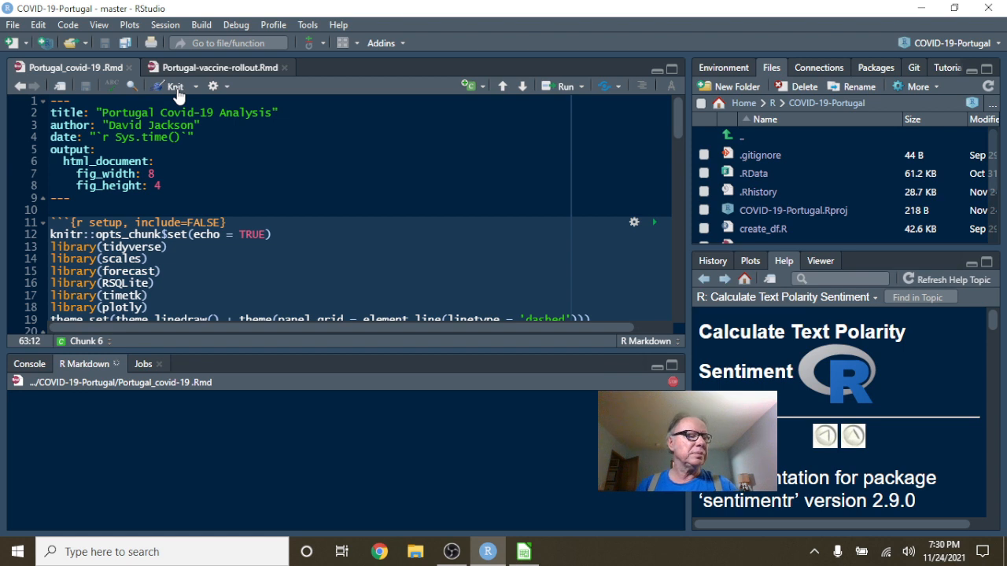
# - Let knitting finish so the Portugal Covid-19 Analysis HTML preview appears
pyautogui.click(183, 85)
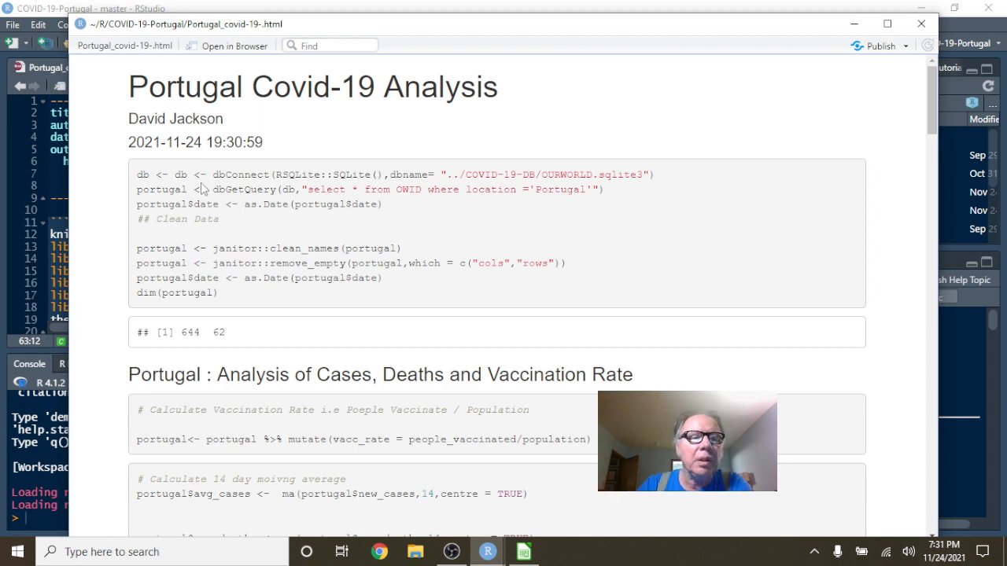
pyautogui.scroll(-3)
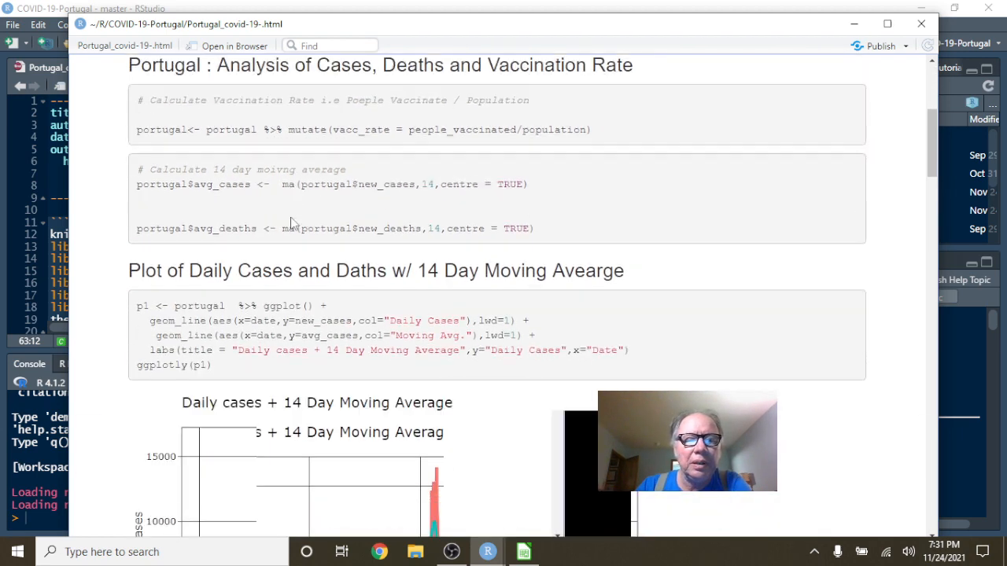
pyautogui.scroll(-3)
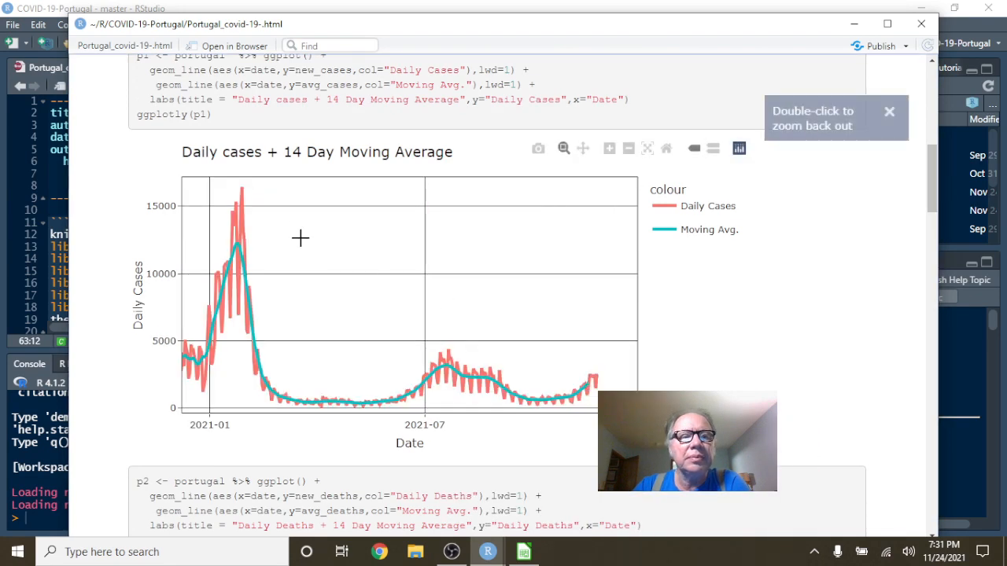
pyautogui.moveTo(239, 189)
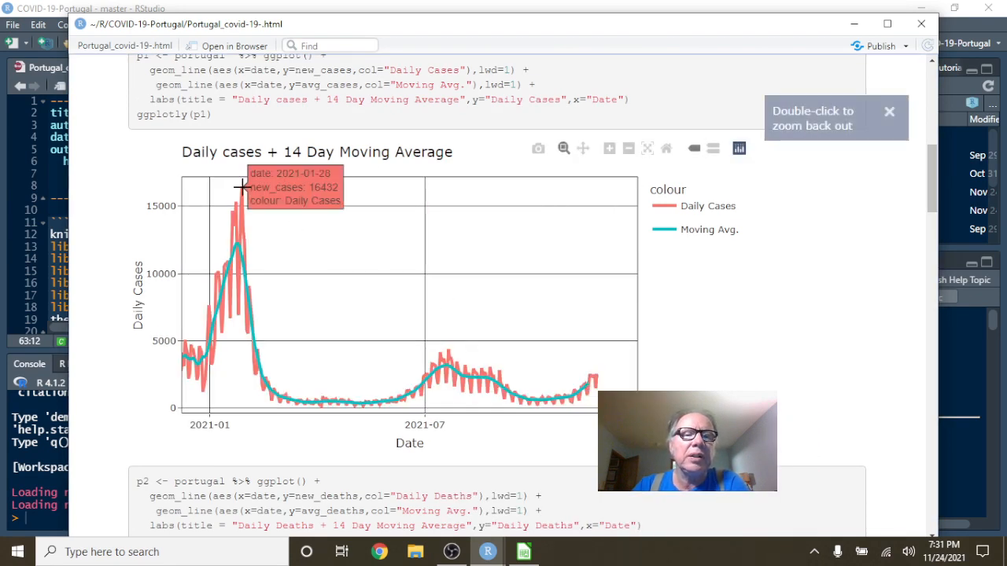
pyautogui.click(889, 110)
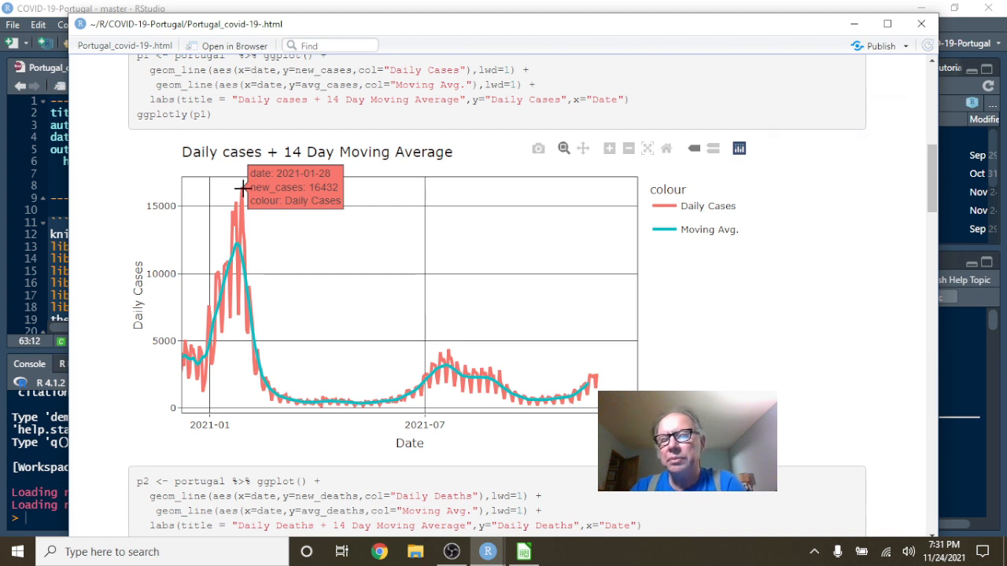
pyautogui.moveTo(504, 317)
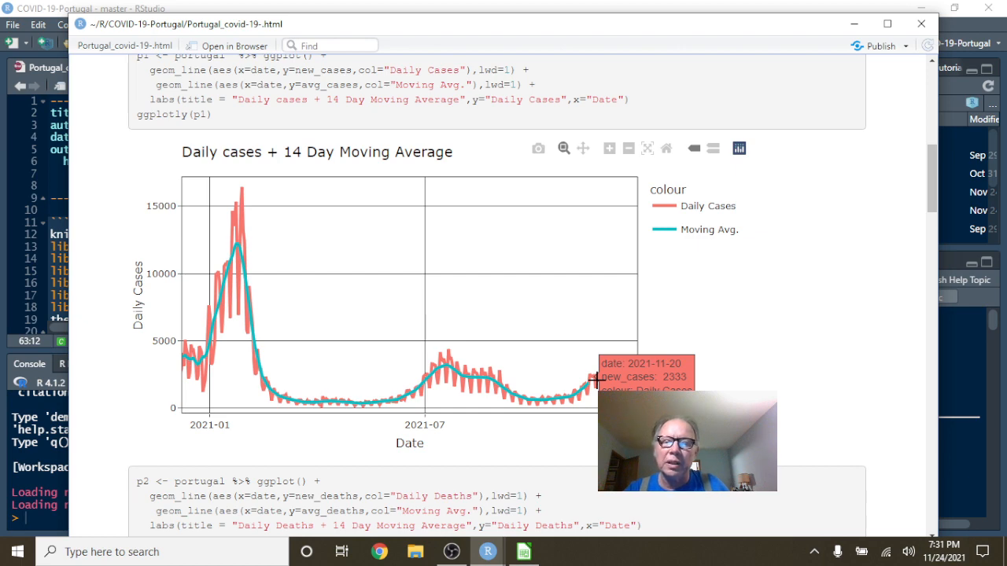
pyautogui.scroll(-3)
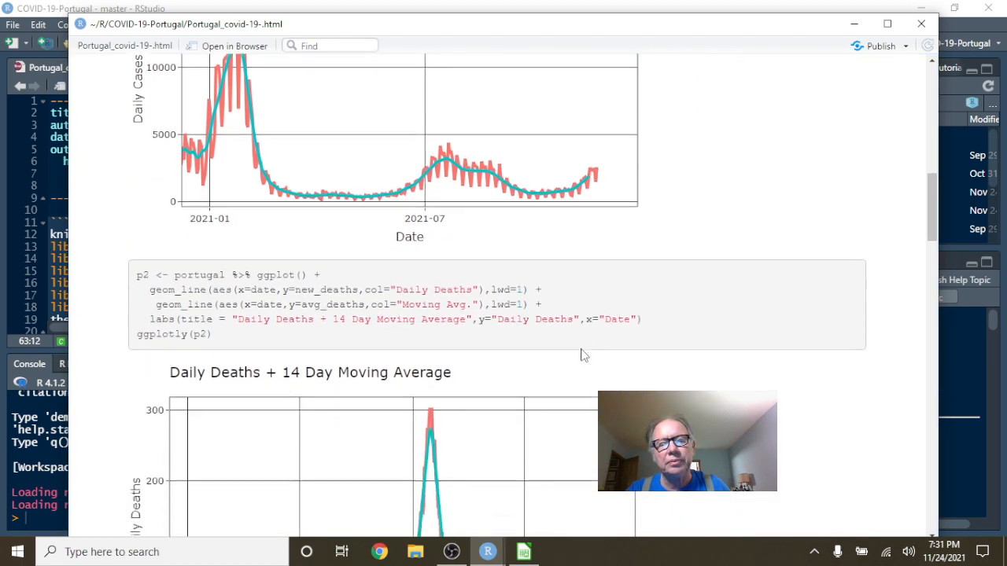
pyautogui.scroll(-3)
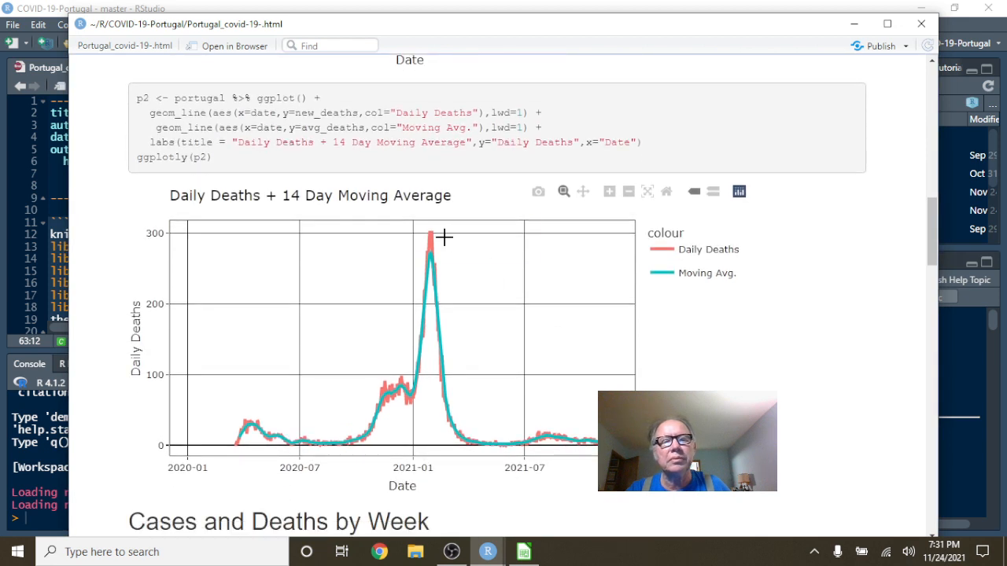
pyautogui.moveTo(431, 236)
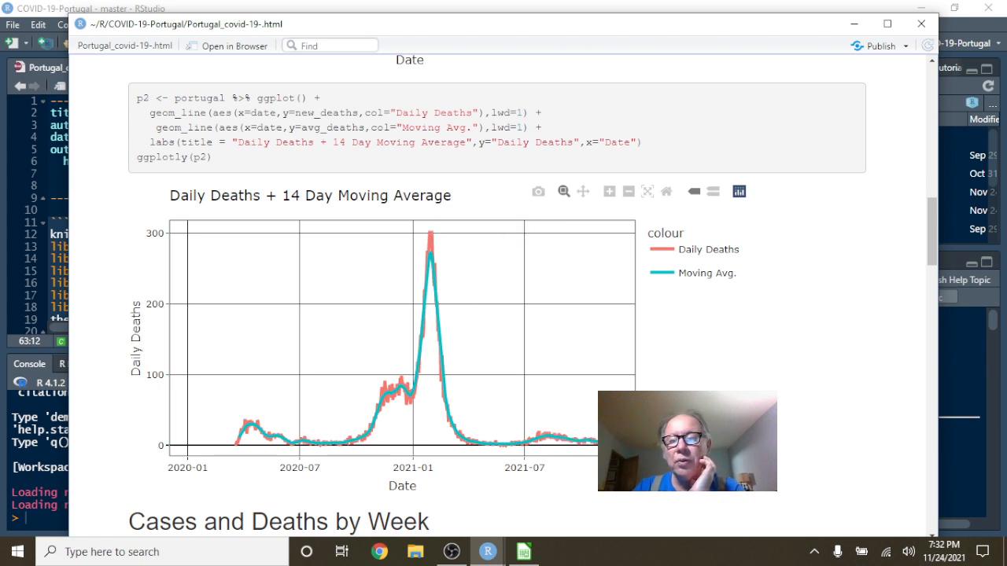
pyautogui.scroll(-3)
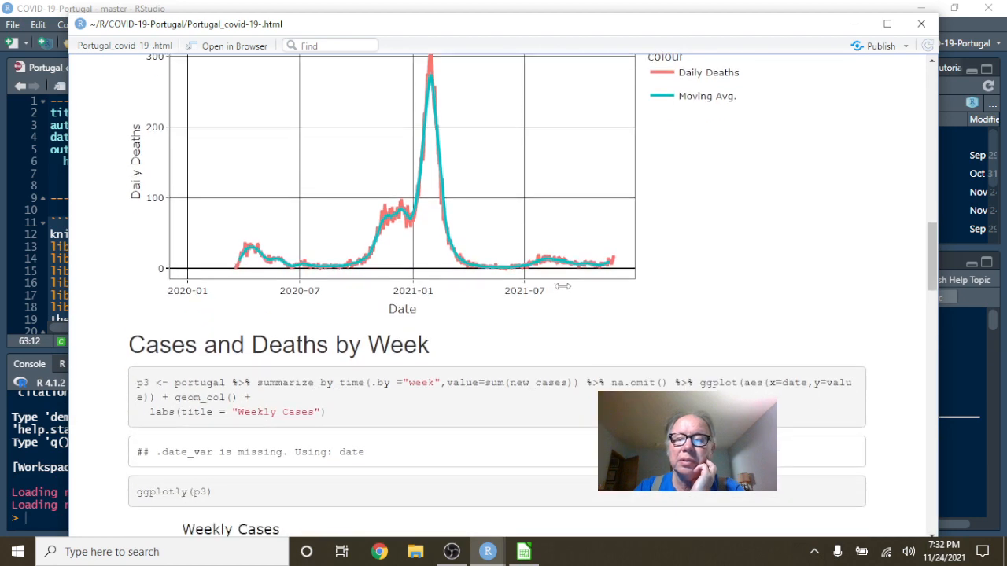
pyautogui.scroll(-3)
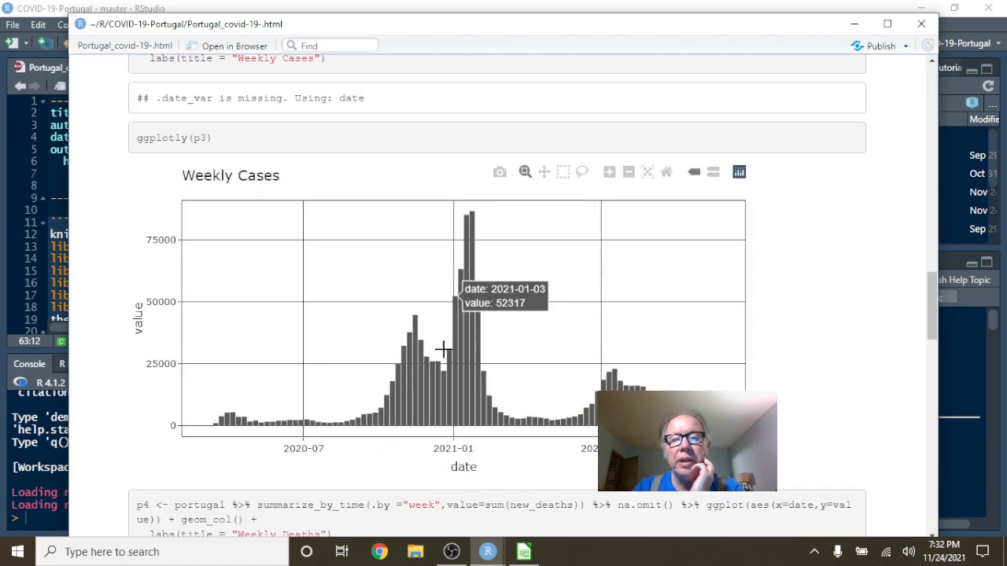
pyautogui.moveTo(648, 384)
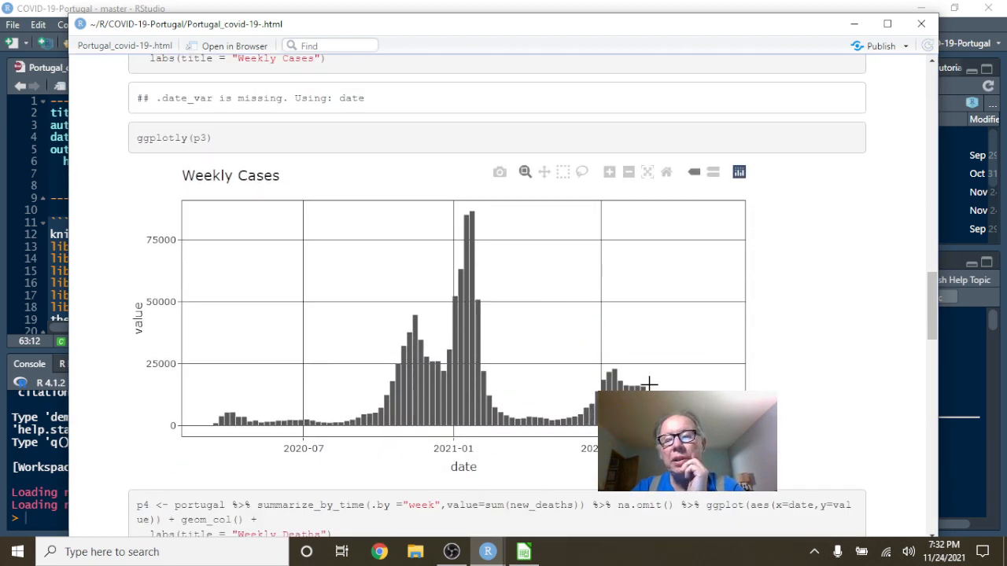
pyautogui.moveTo(573, 307)
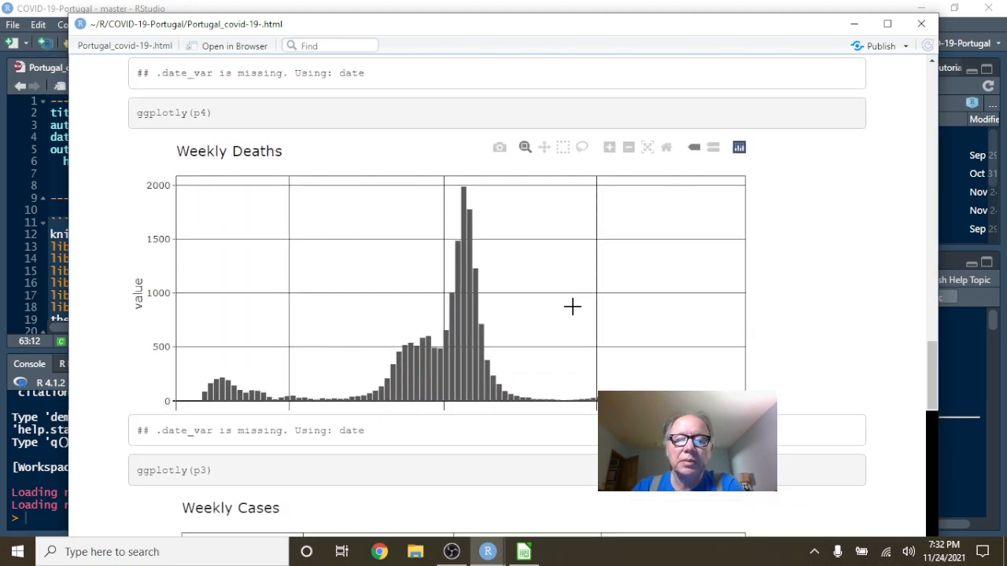
pyautogui.scroll(-3)
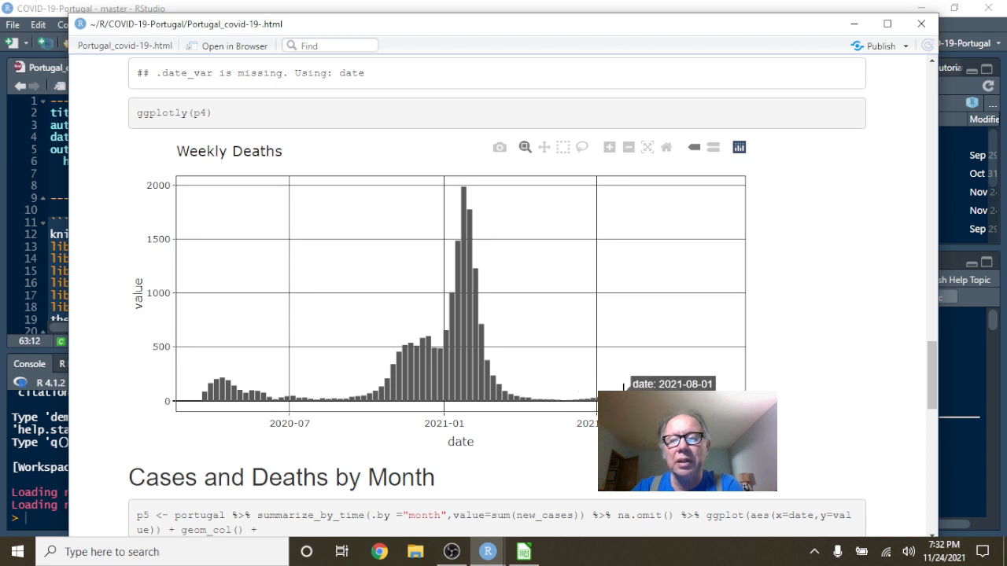
pyautogui.moveTo(579, 406)
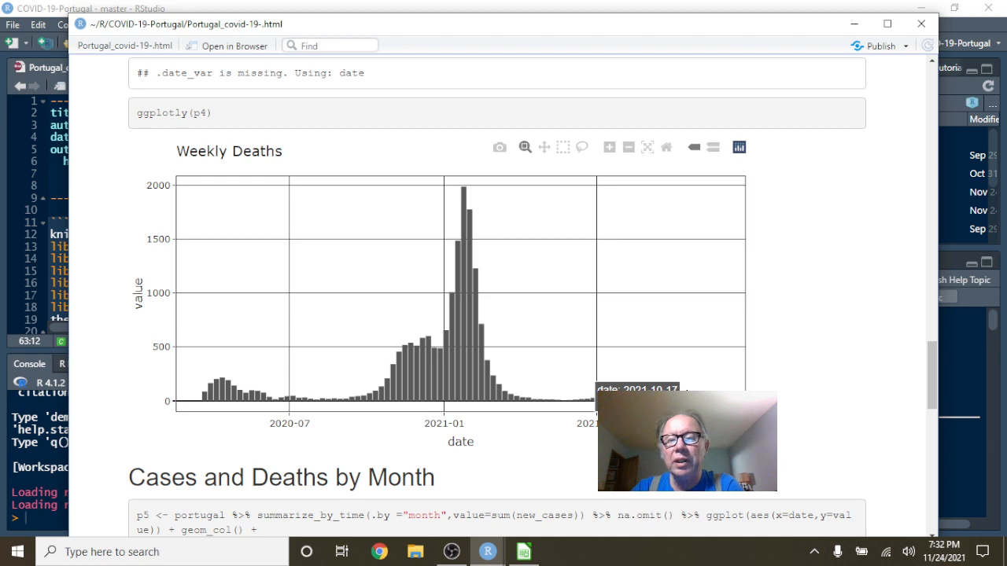
pyautogui.scroll(-3)
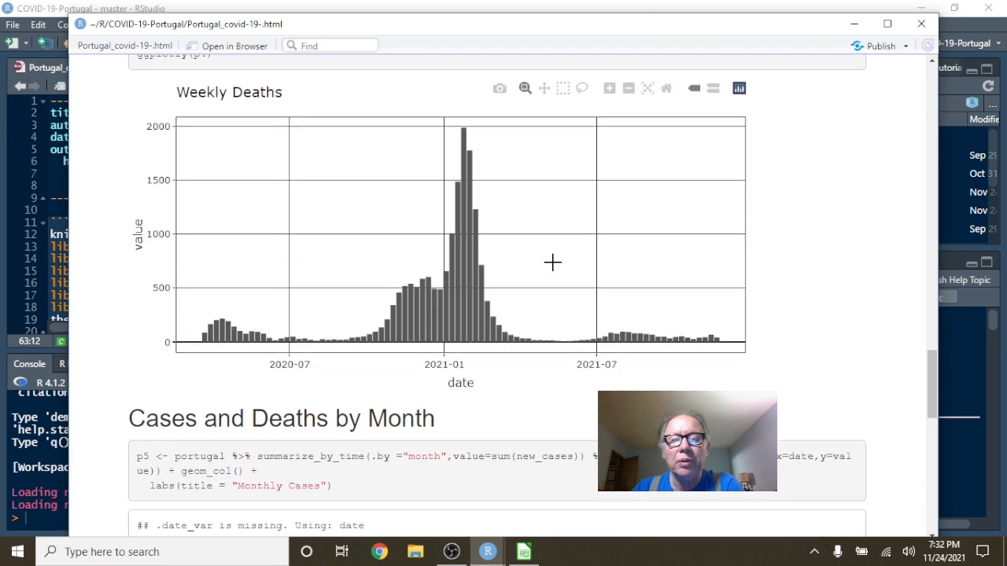
pyautogui.scroll(-3)
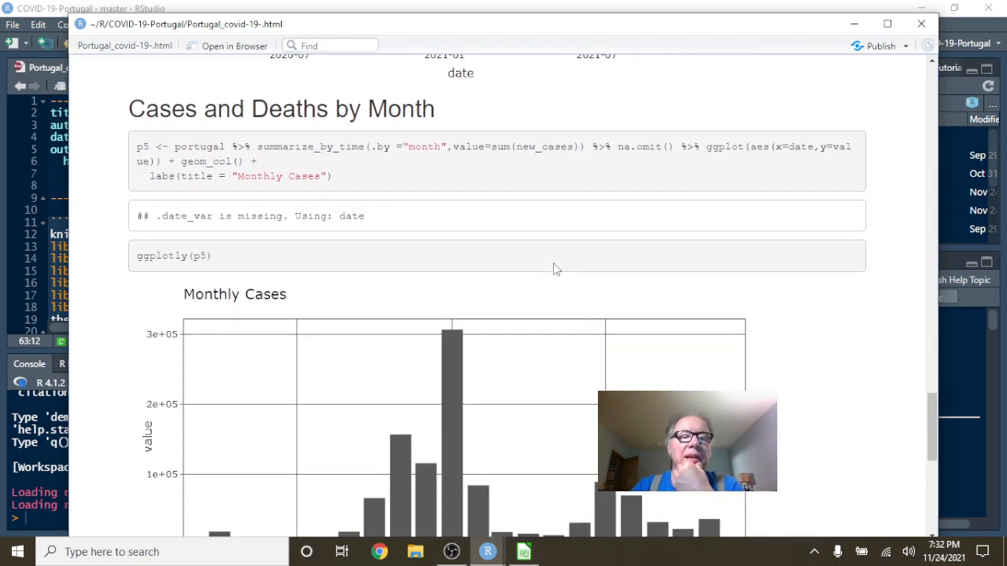
pyautogui.scroll(-3)
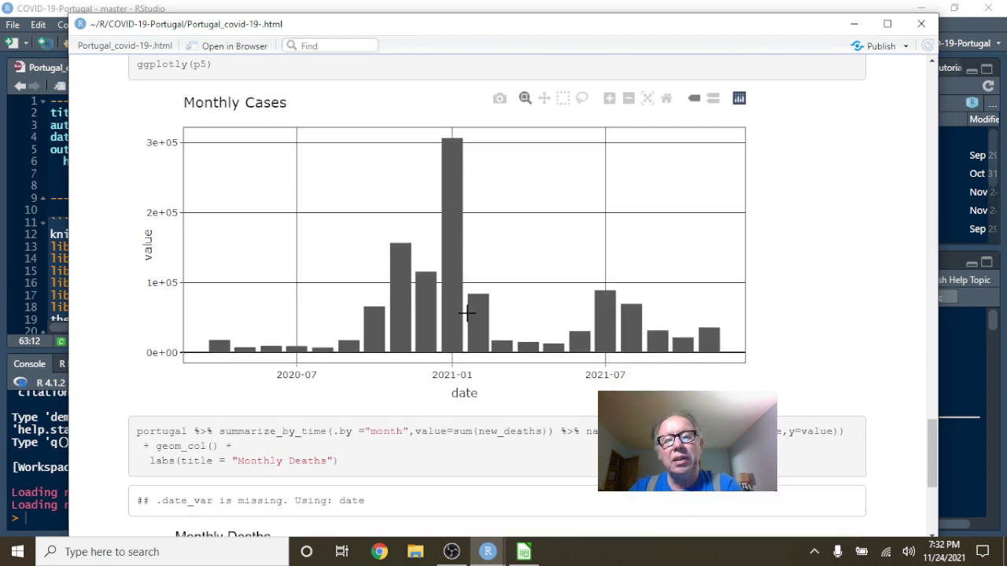
pyautogui.moveTo(572, 340)
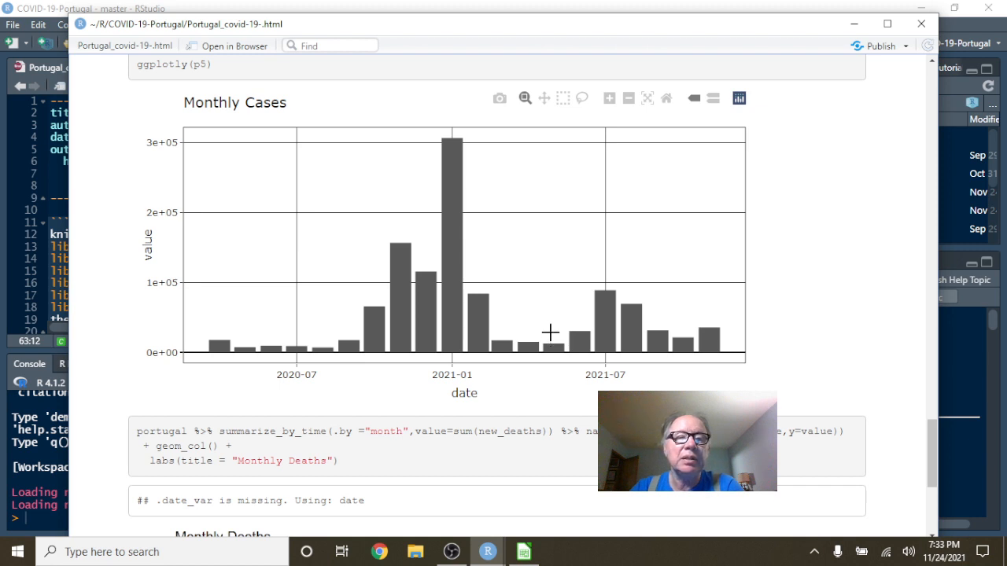
pyautogui.moveTo(688, 337)
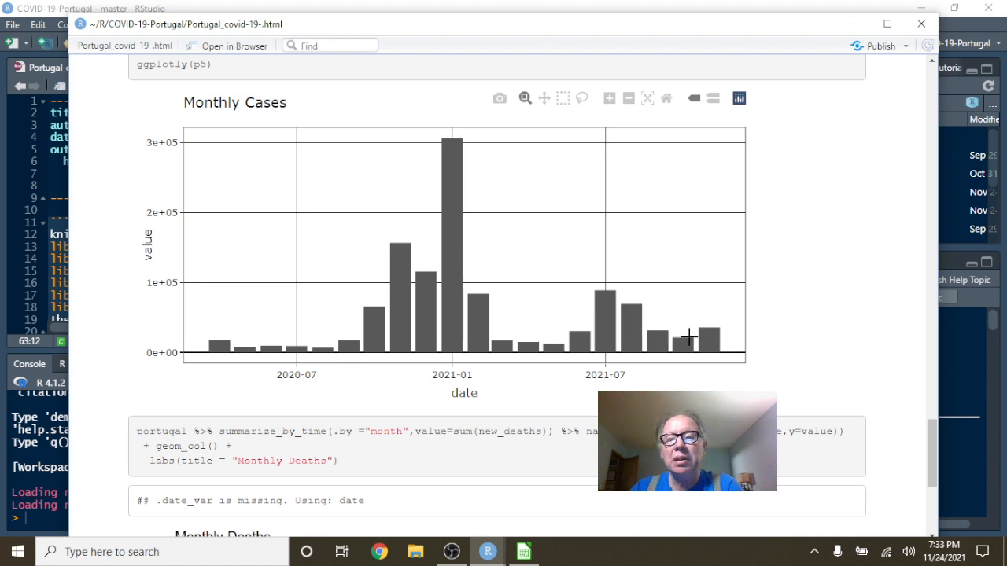
pyautogui.scroll(-3)
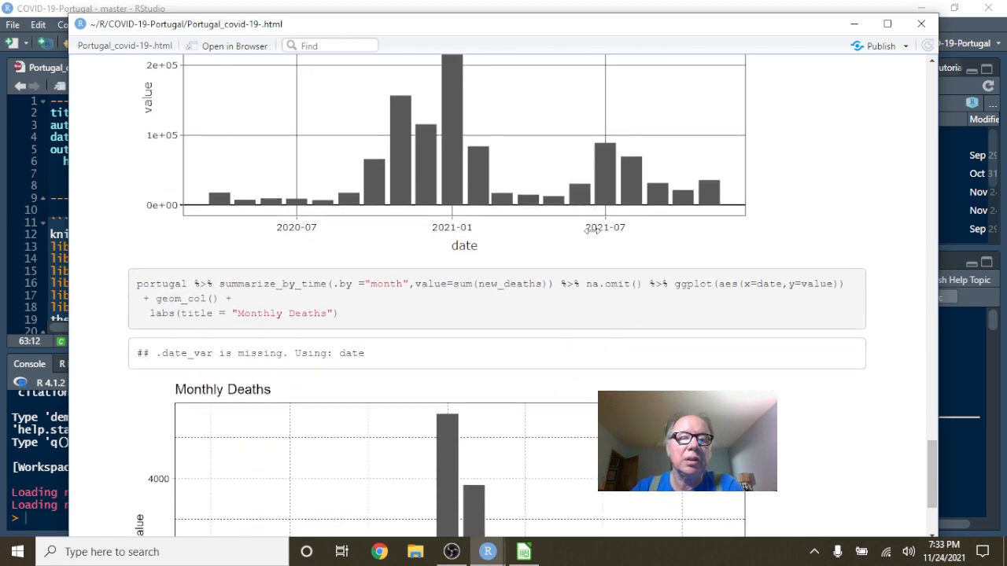
pyautogui.scroll(-3)
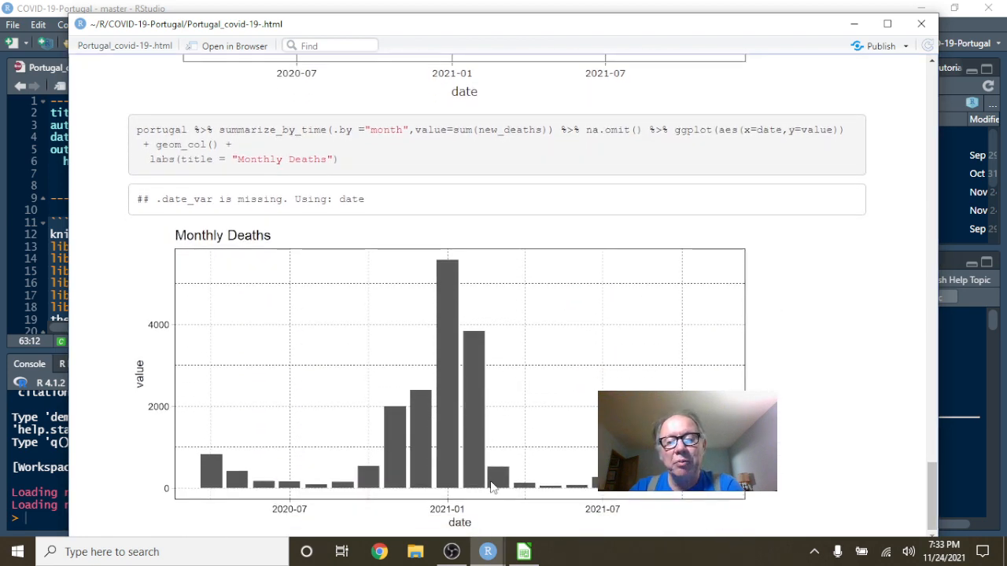